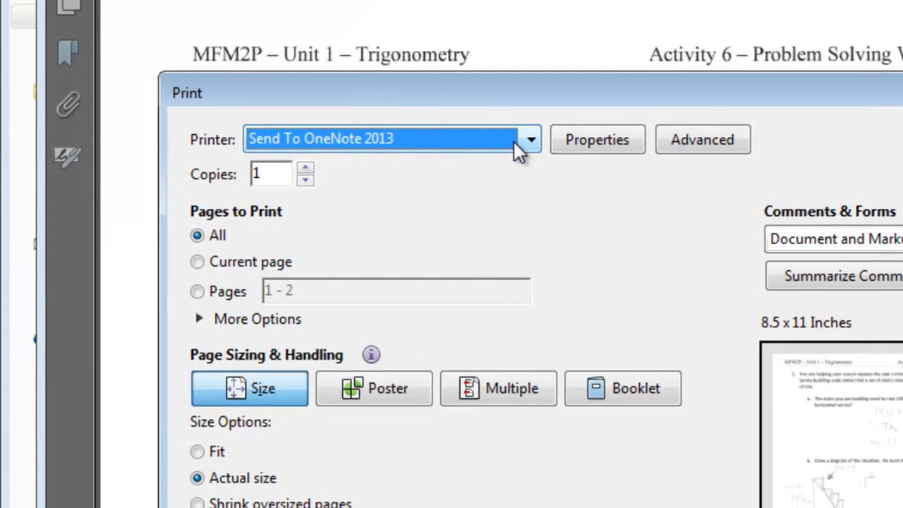
# Print the two-page worksheet to the Send To OneNote 2013 printer.
pyautogui.click(530, 140)
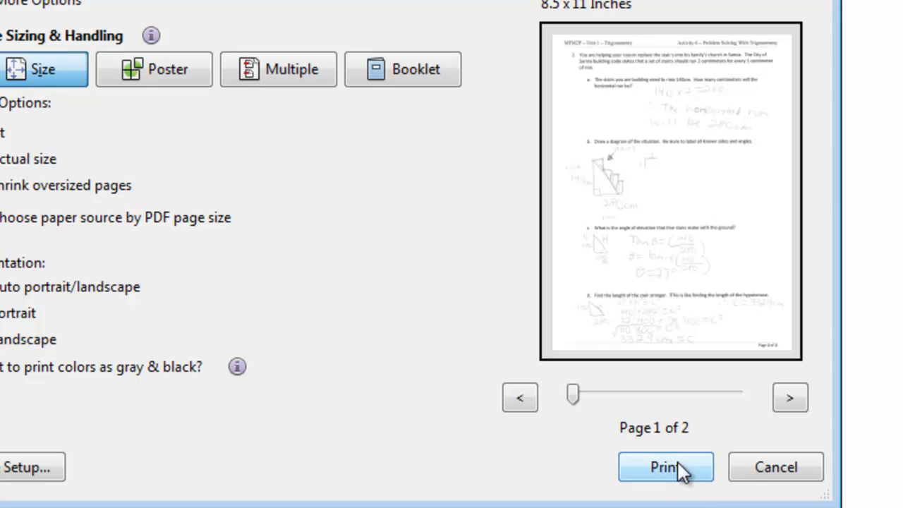
pyautogui.click(664, 465)
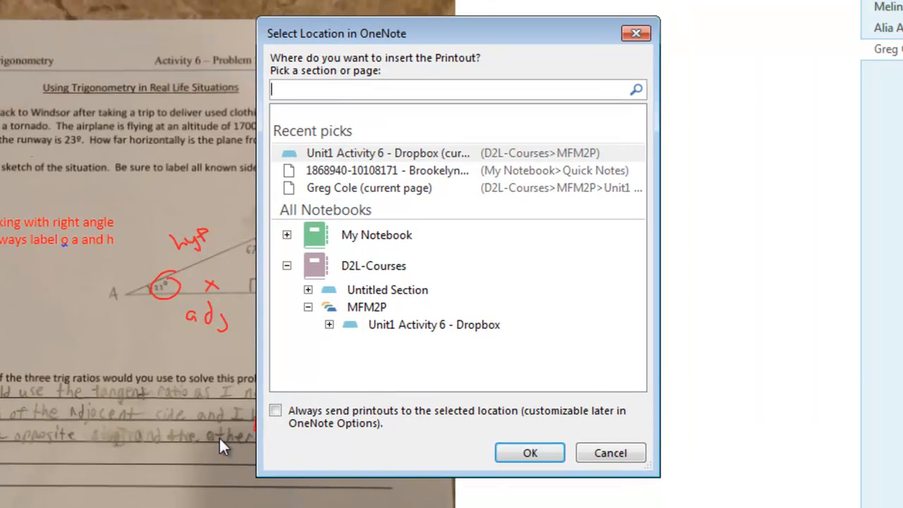
pyautogui.moveTo(380, 192)
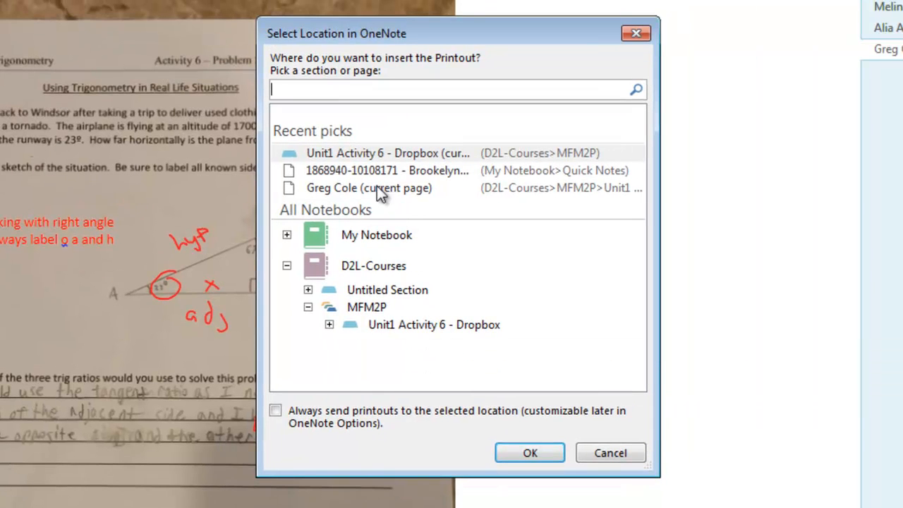
pyautogui.moveTo(367, 153)
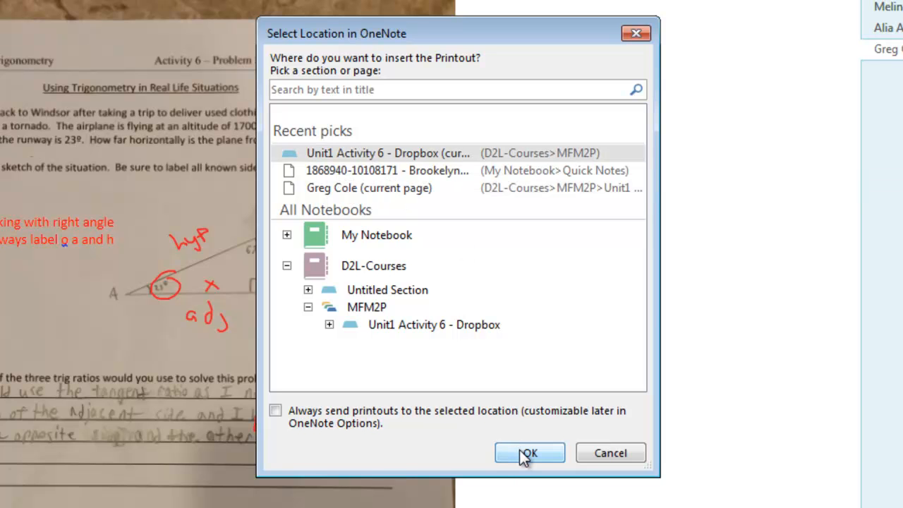
# Place the printout as a new page in the Unit1 Activity 6 - Dropbox section.
pyautogui.click(529, 451)
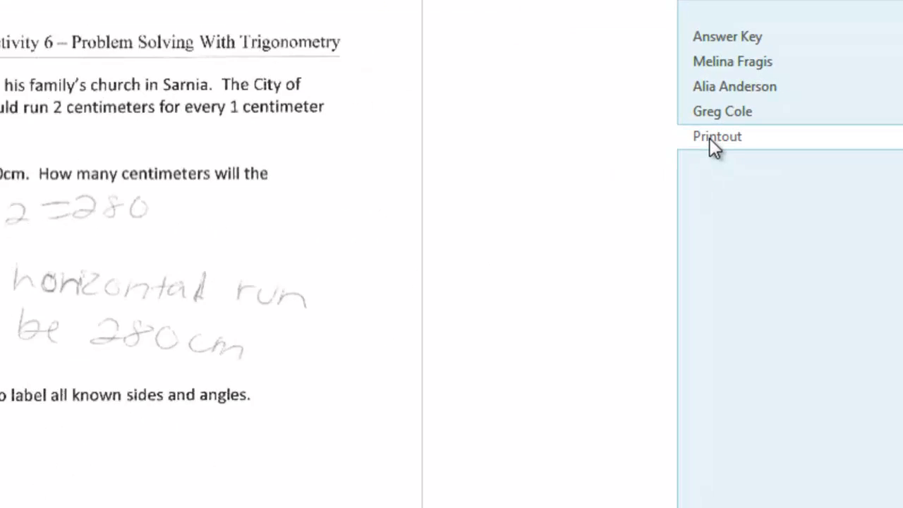
pyautogui.scroll(-3)
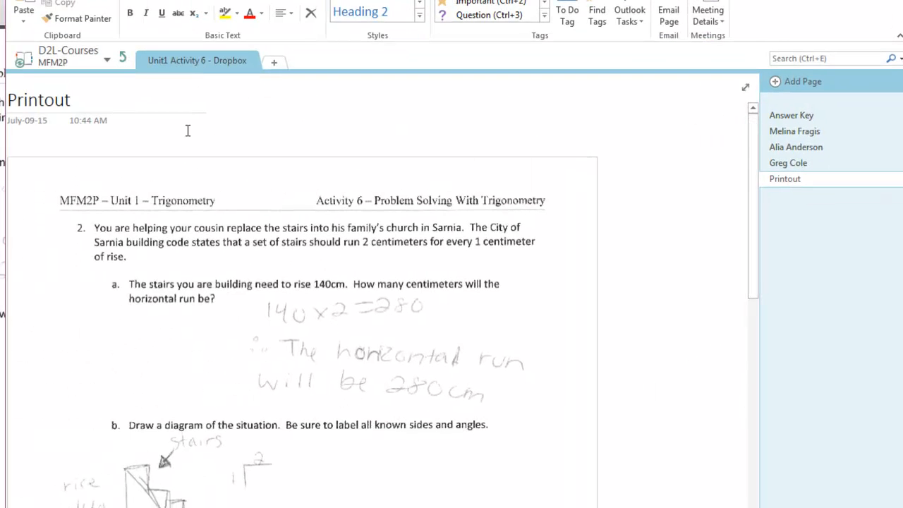
pyautogui.press('BackSpace')
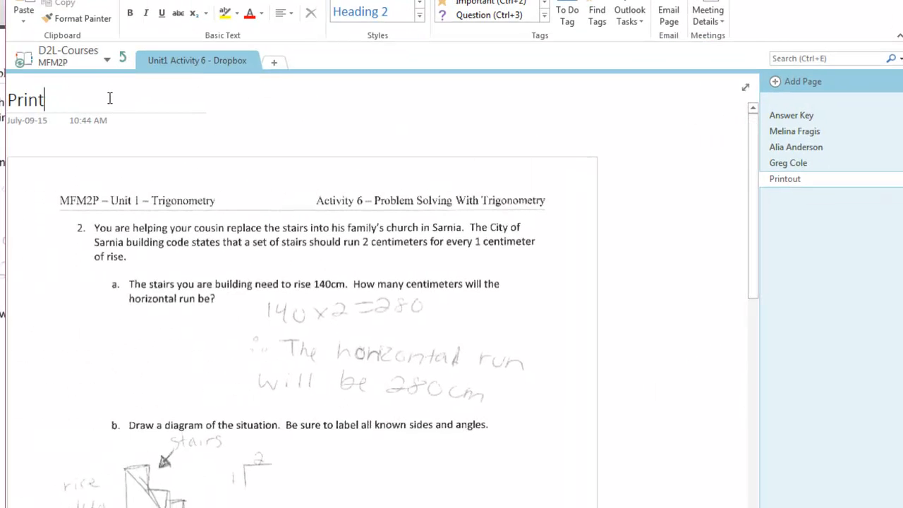
pyautogui.write('Brook Haack')
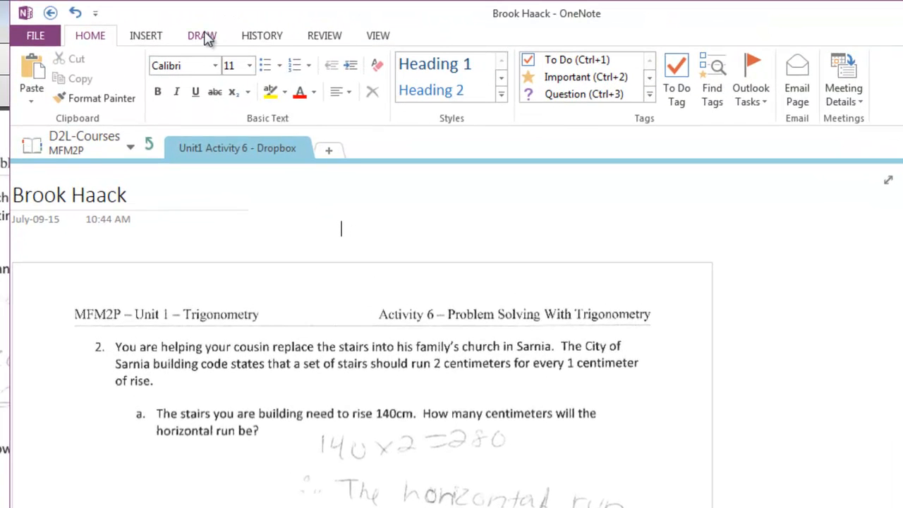
# With a blue pen, ink a check mark and a 2/2 score beside answer a.
pyautogui.click(202, 35)
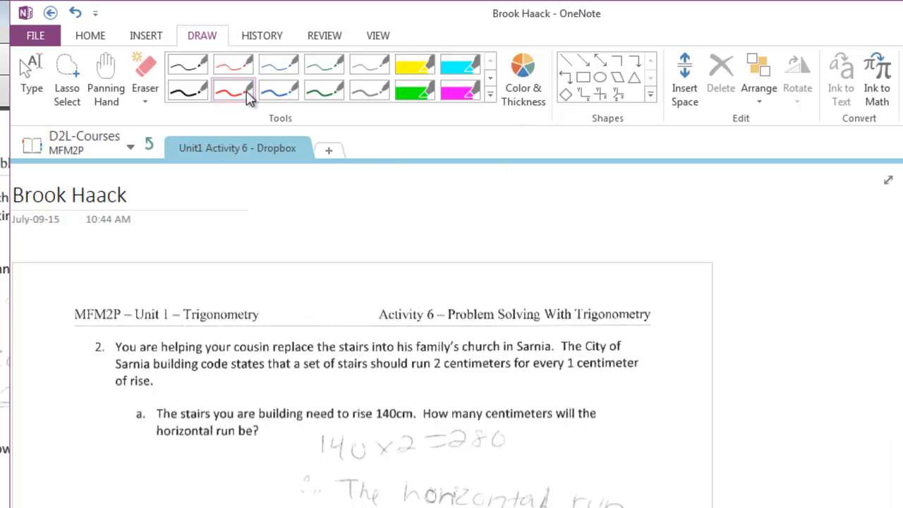
pyautogui.scroll(-3)
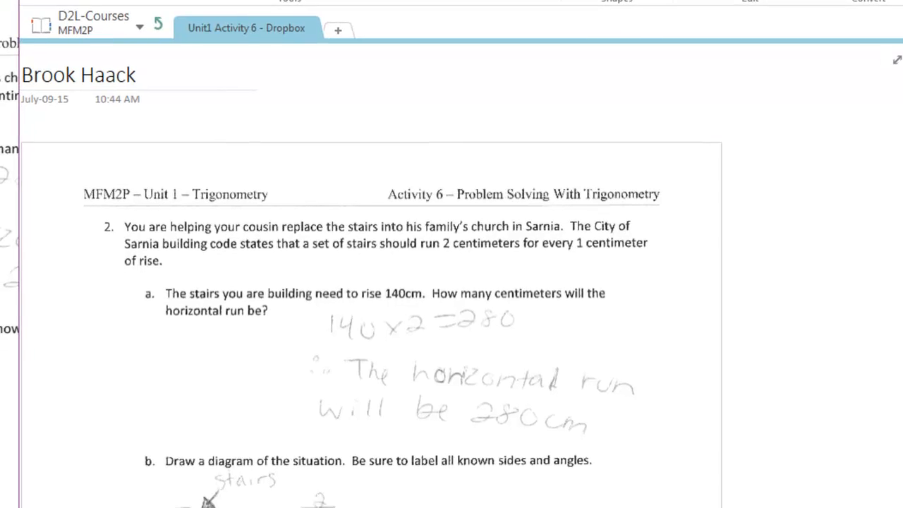
pyautogui.scroll(-3)
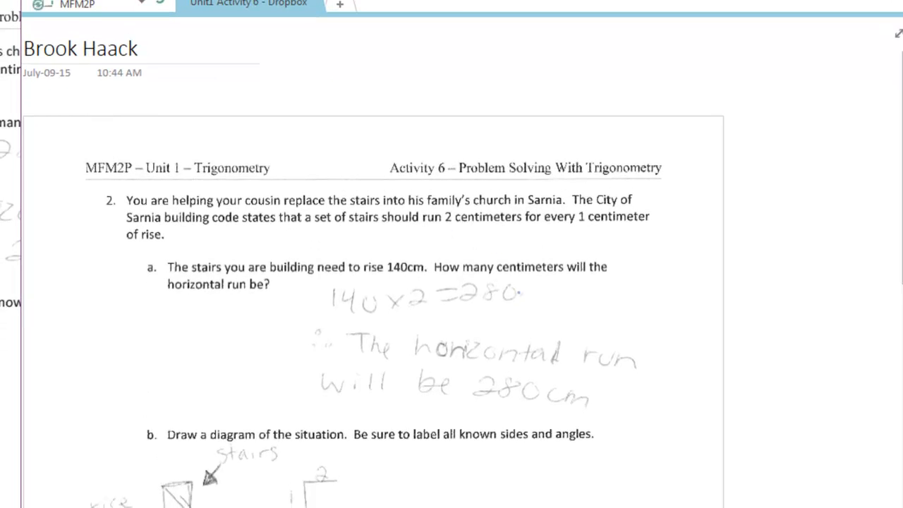
pyautogui.moveTo(525, 310); pyautogui.dragTo(628, 292)
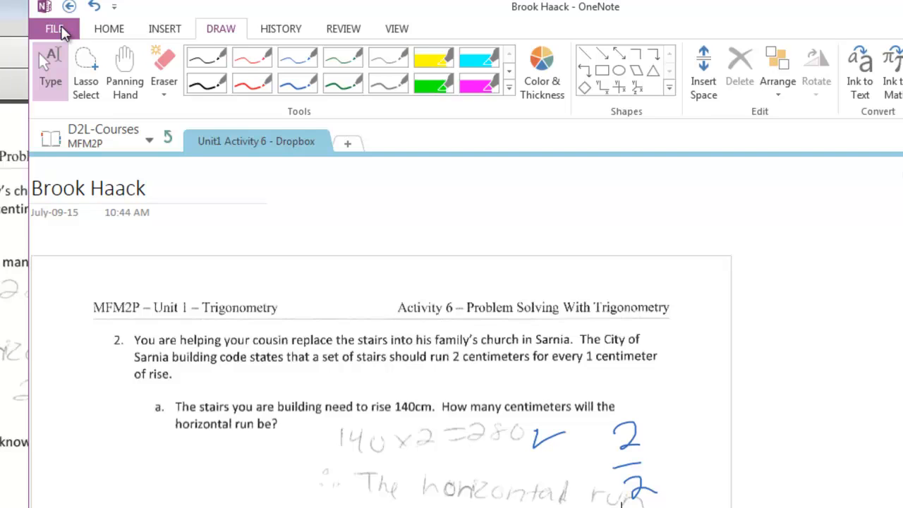
pyautogui.click(53, 28)
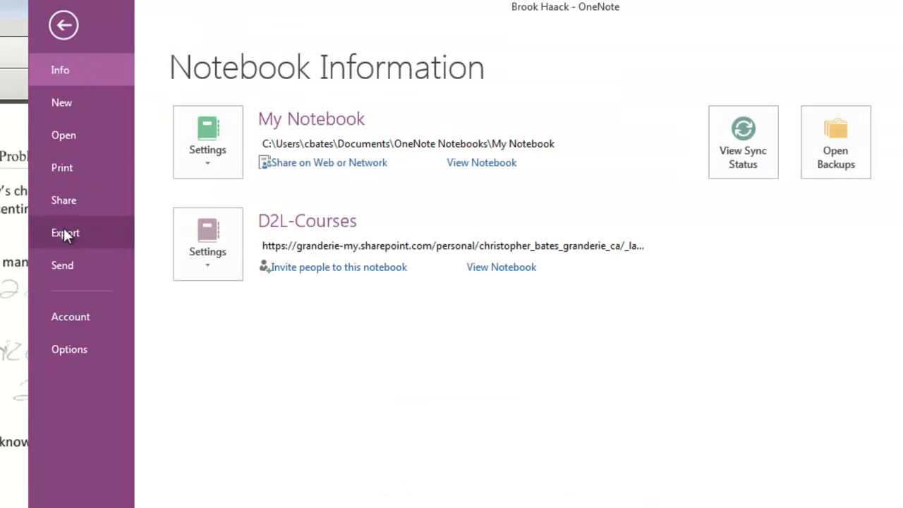
pyautogui.click(65, 232)
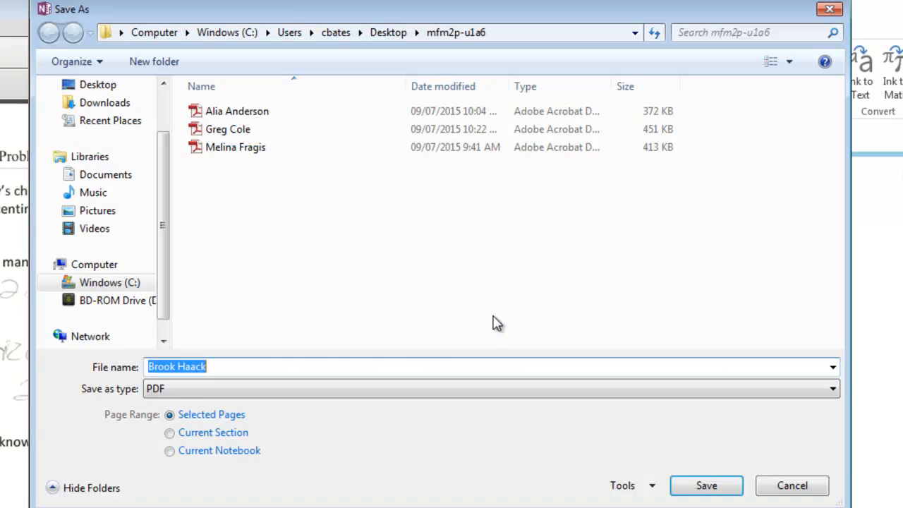
pyautogui.moveTo(285, 213)
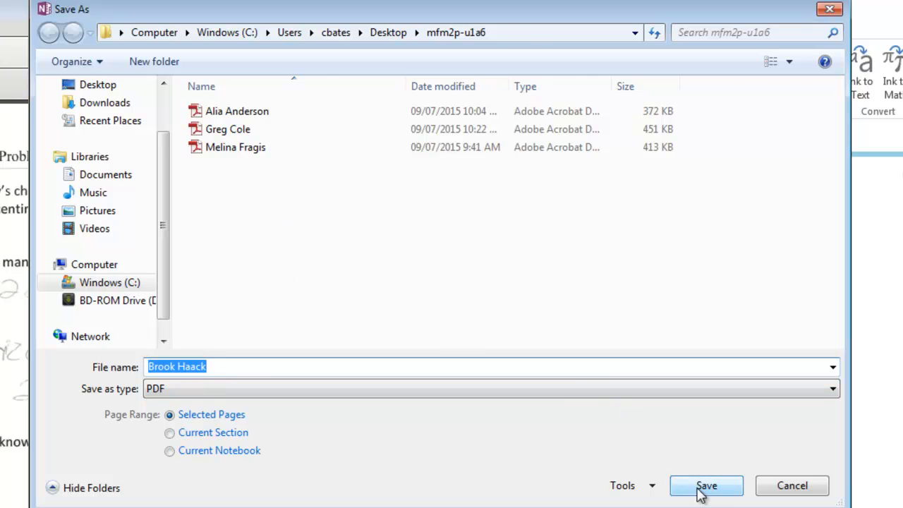
pyautogui.click(705, 485)
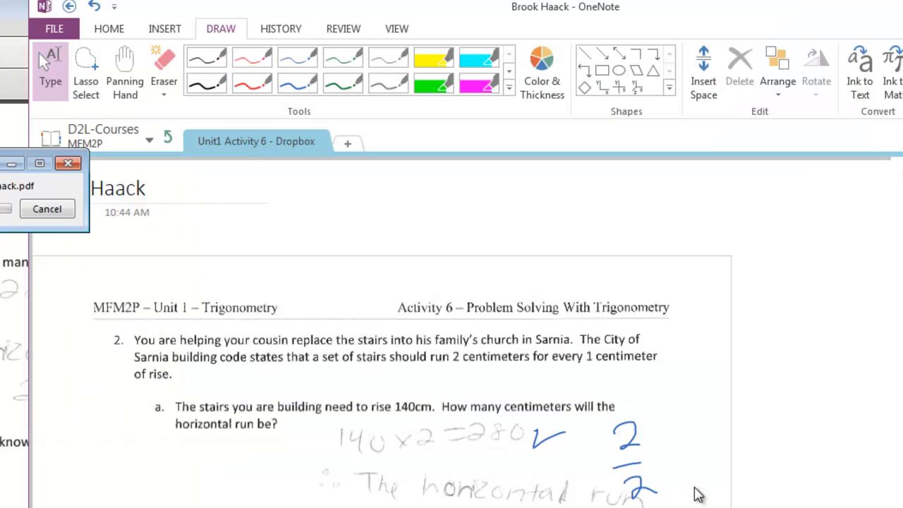
pyautogui.click(47, 209)
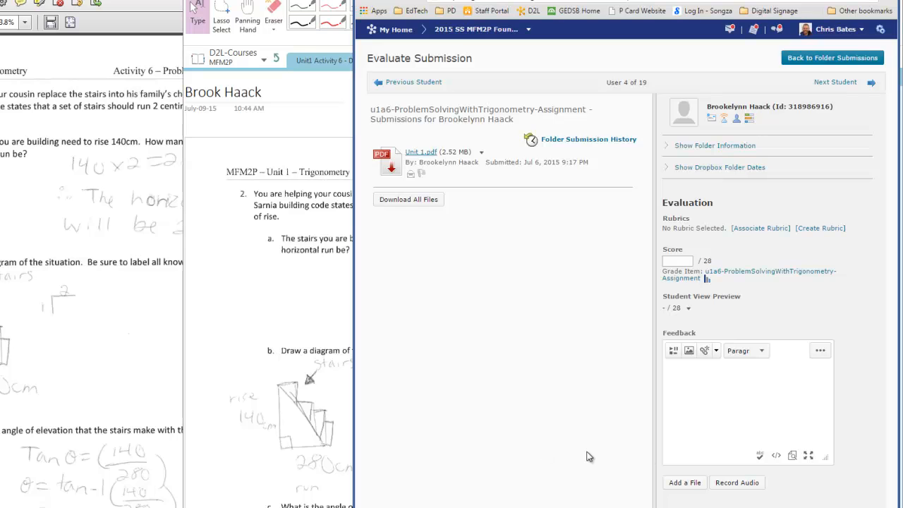
# Start adding a file to the submission's feedback on the Evaluate Submission page.
pyautogui.click(683, 482)
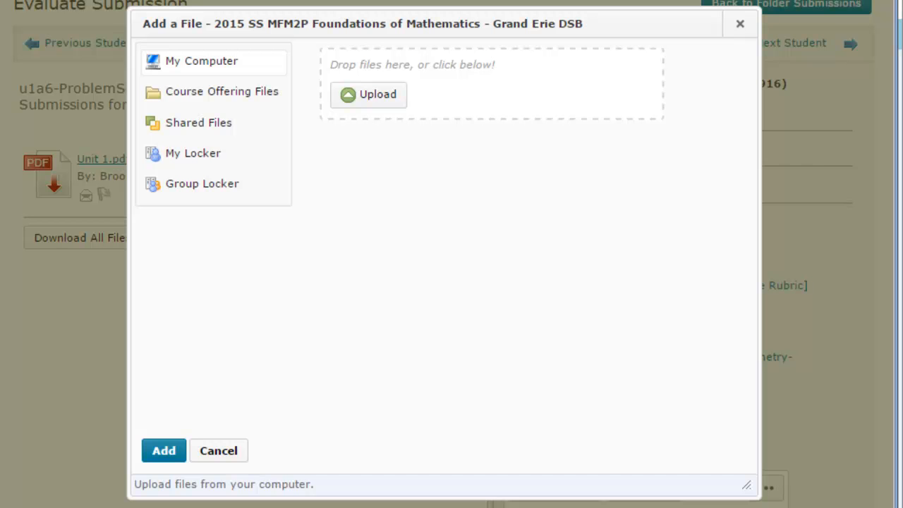
pyautogui.click(368, 93)
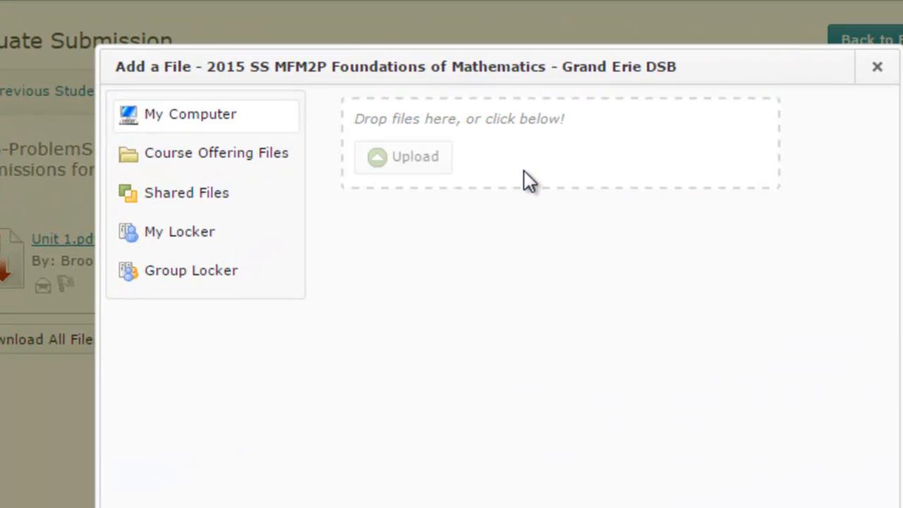
pyautogui.click(403, 156)
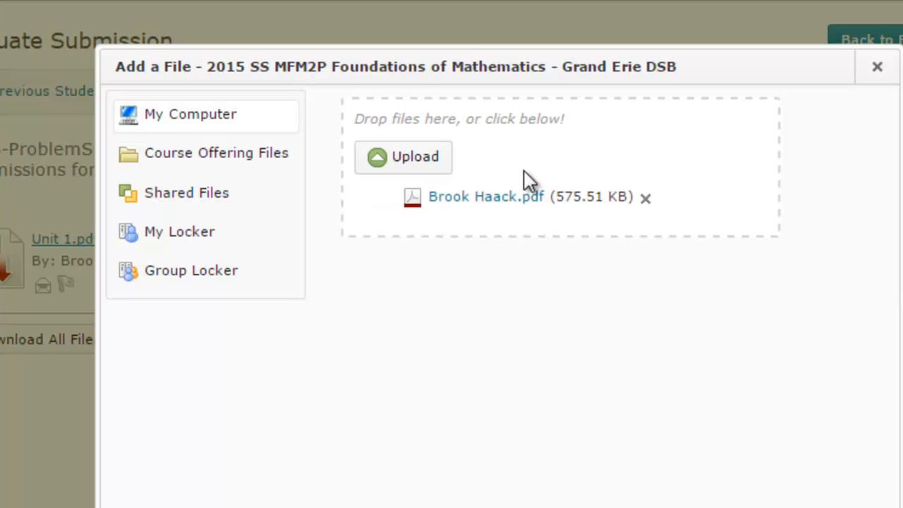